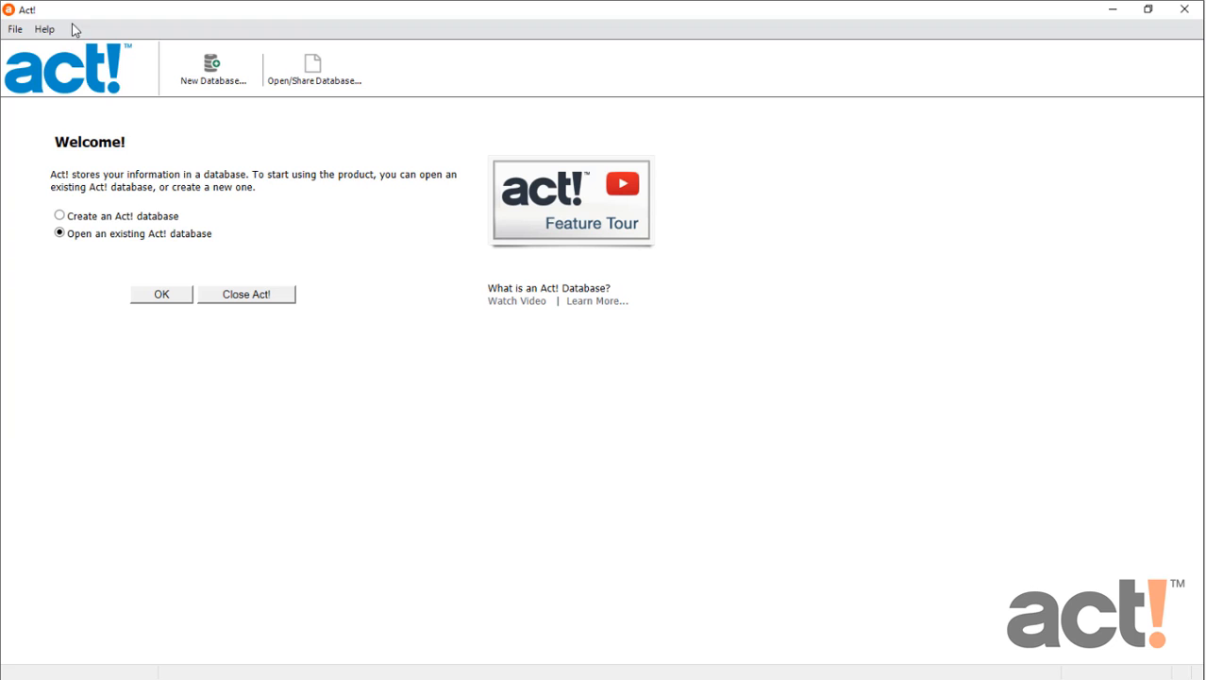
Launch the Act! Web Getting Started Wizard from the welcome screen.
{"action": "left_click", "coordinate": [45, 28]}
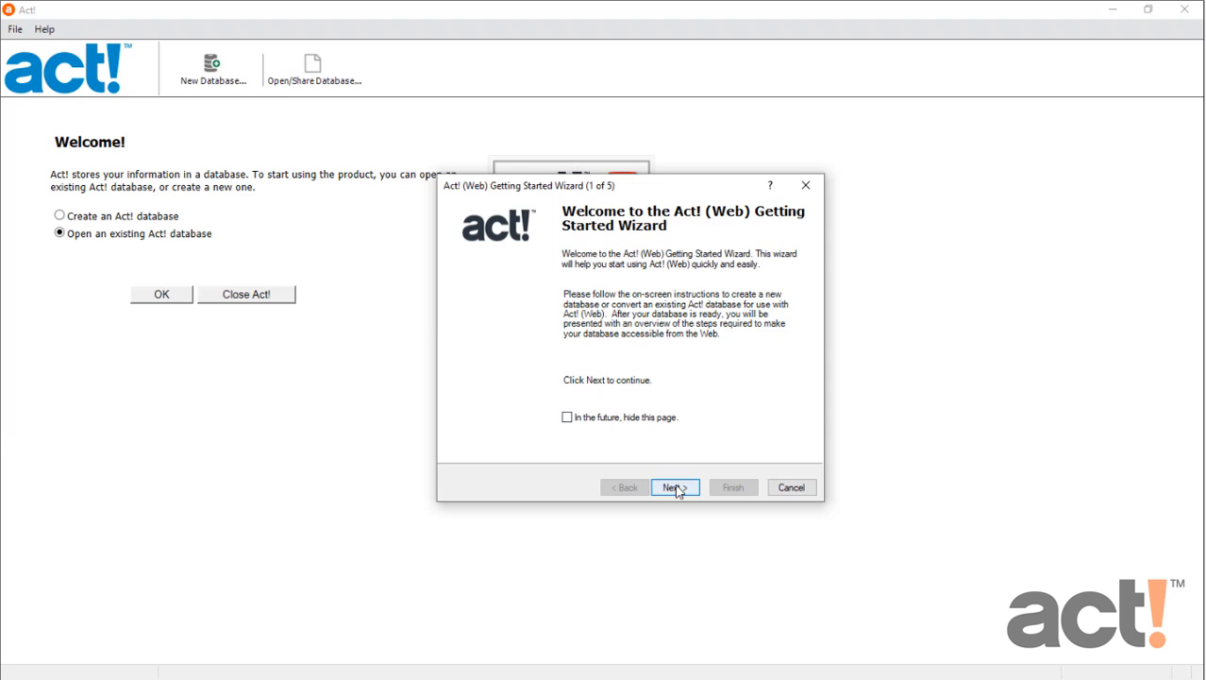
Pass the welcome page, choose 'Create new database', and reach the details page.
{"action": "left_click", "coordinate": [673, 487]}
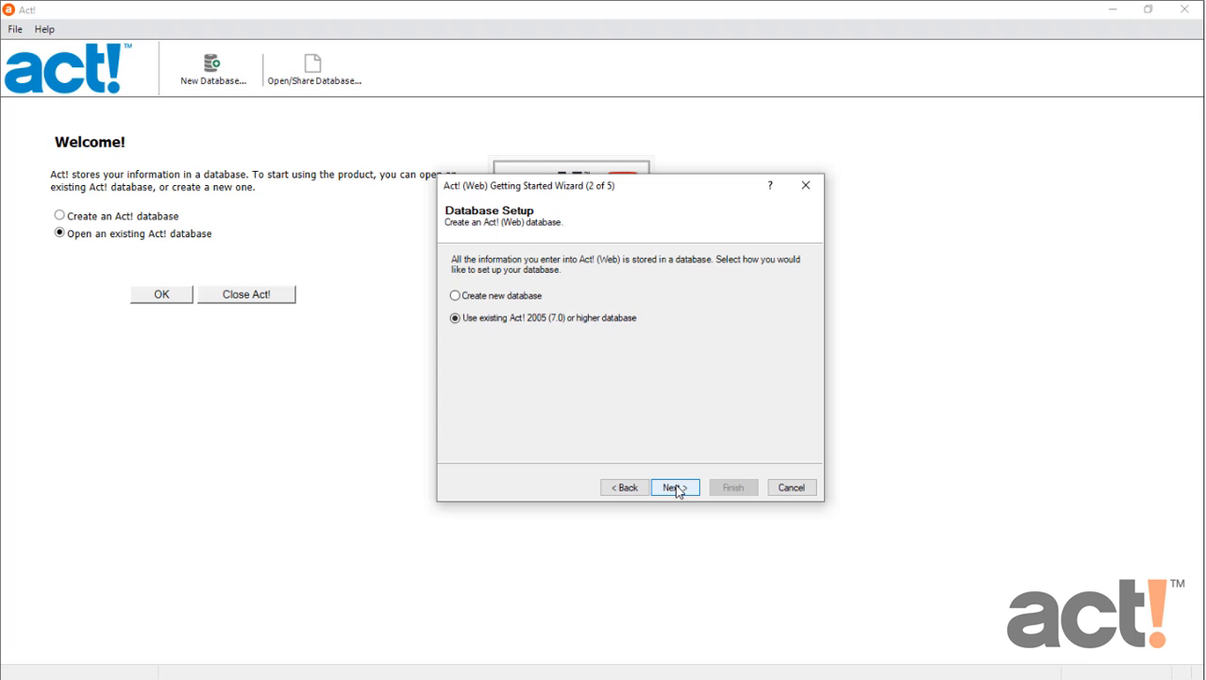
{"action": "mouse_move", "coordinate": [791, 487]}
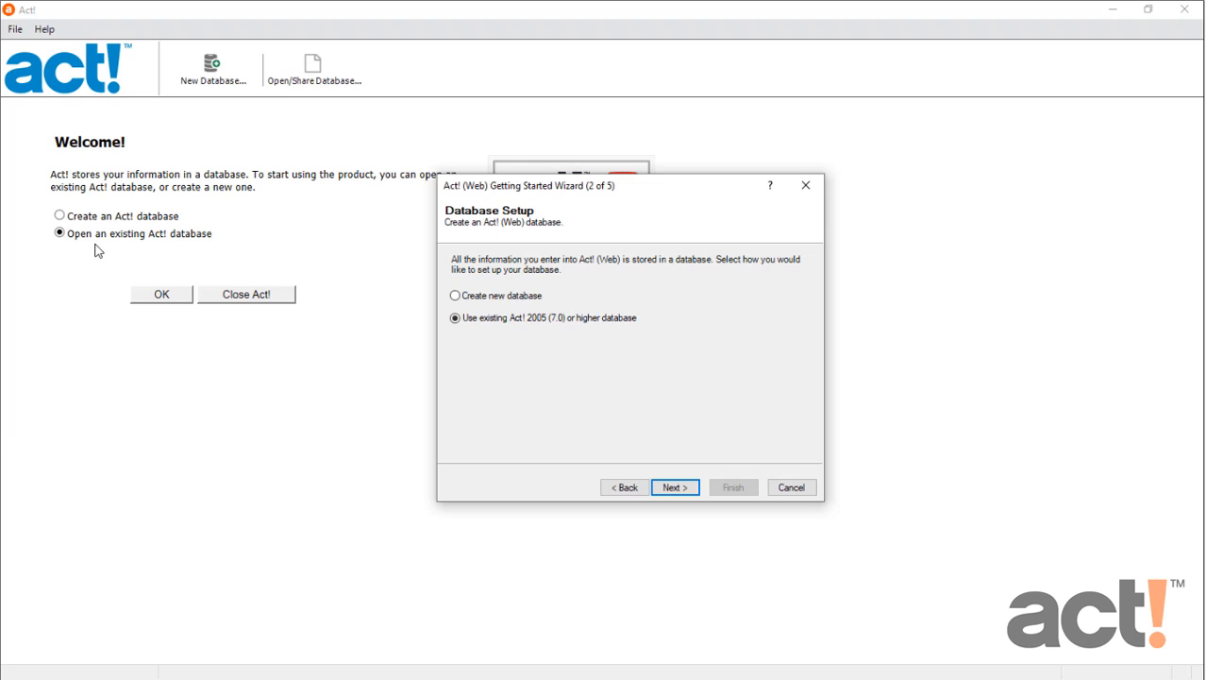
{"action": "mouse_move", "coordinate": [185, 247]}
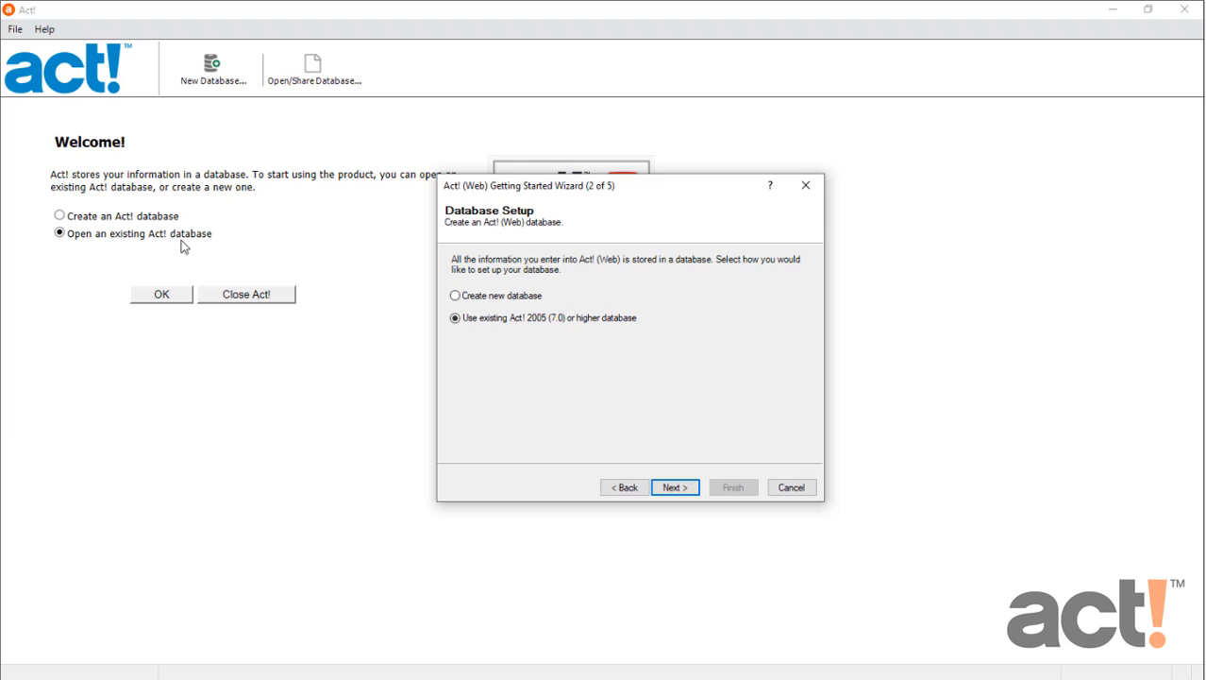
{"action": "mouse_move", "coordinate": [112, 242]}
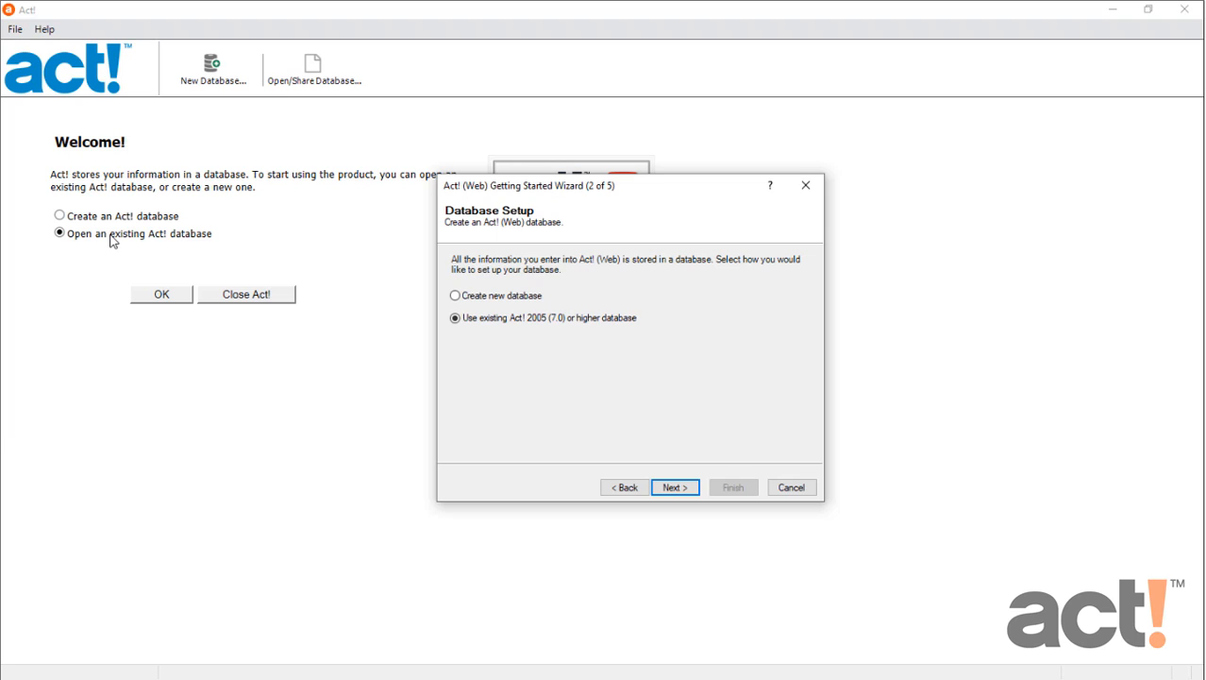
{"action": "mouse_move", "coordinate": [553, 406]}
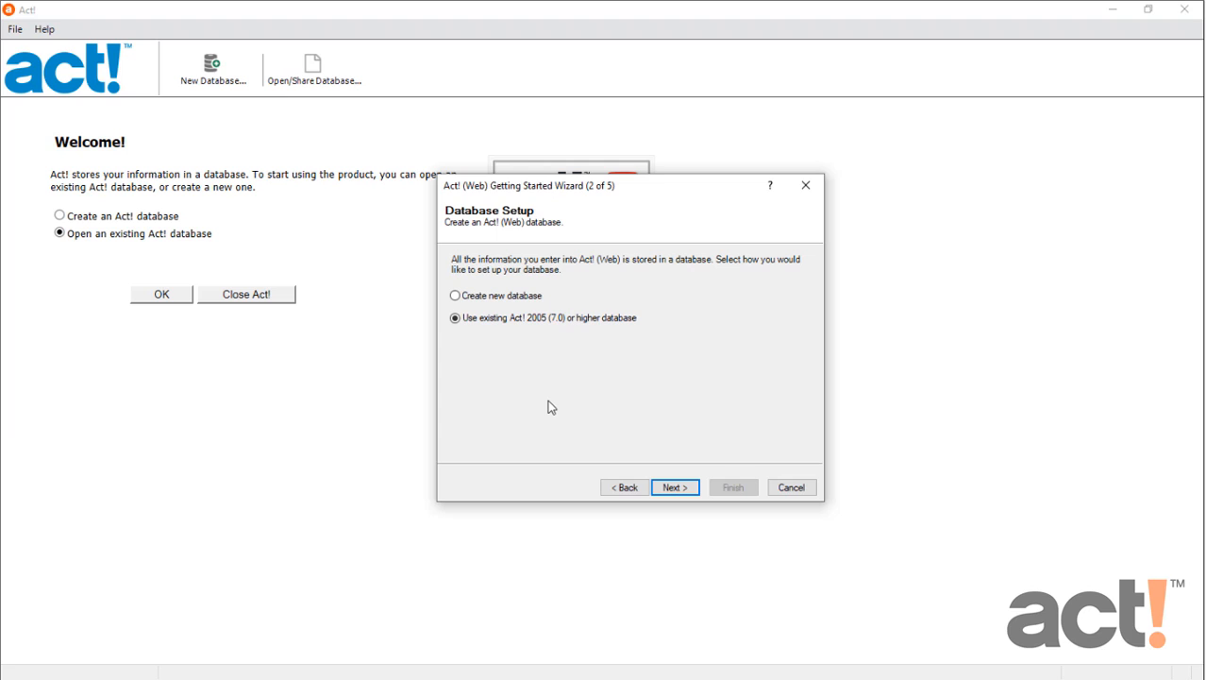
{"action": "mouse_move", "coordinate": [507, 359]}
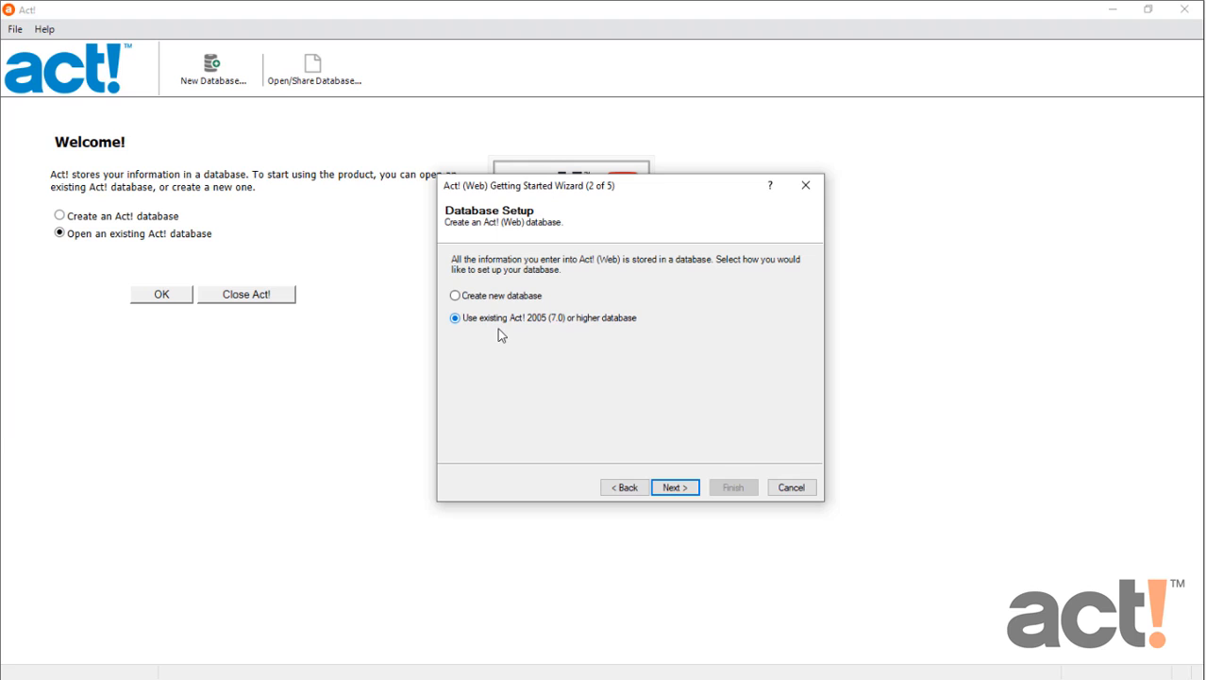
{"action": "mouse_move", "coordinate": [543, 337]}
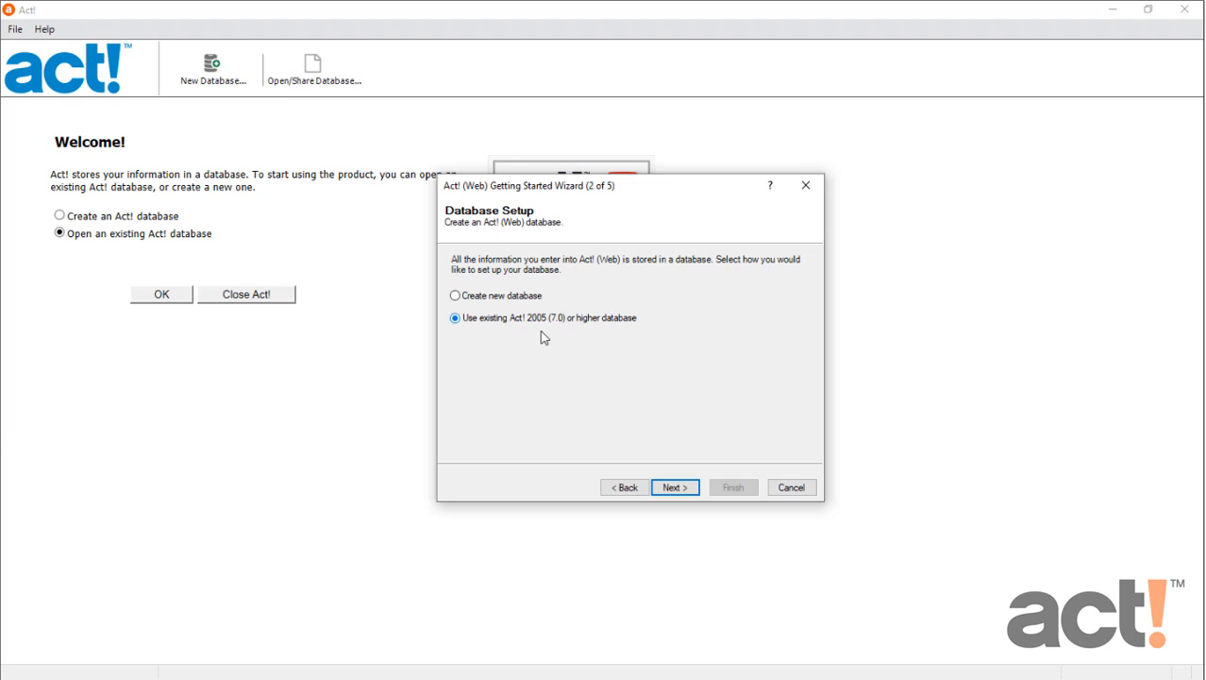
{"action": "left_click", "coordinate": [455, 295]}
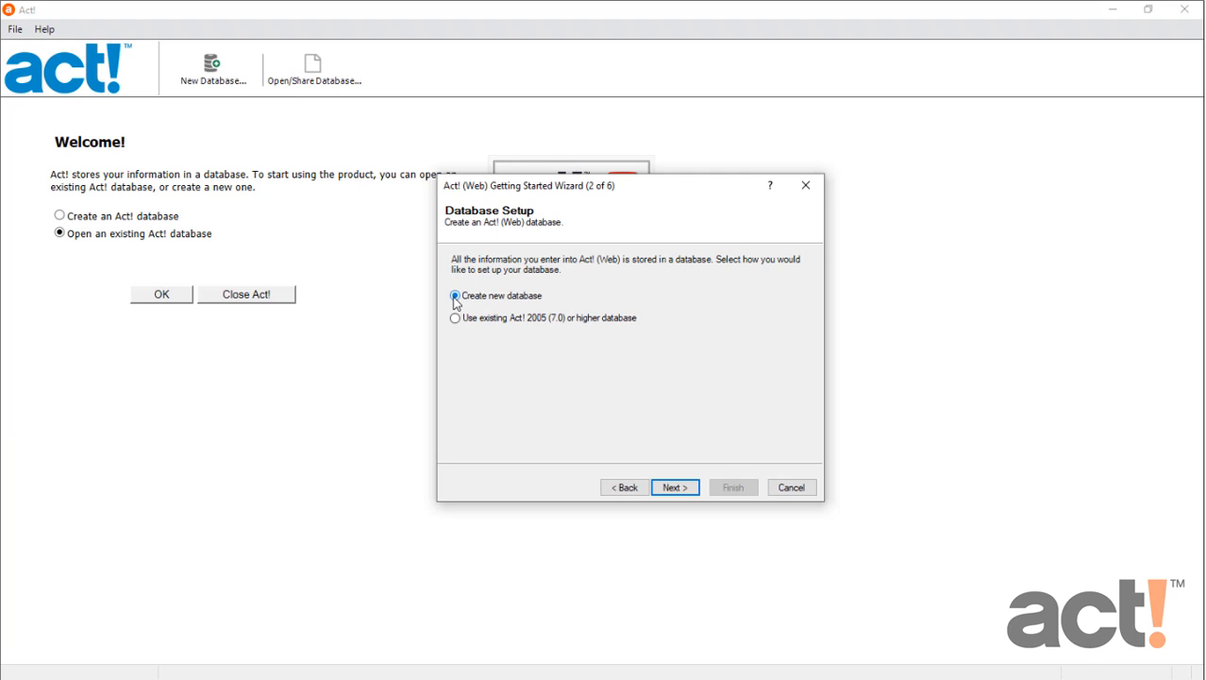
{"action": "left_click", "coordinate": [674, 487]}
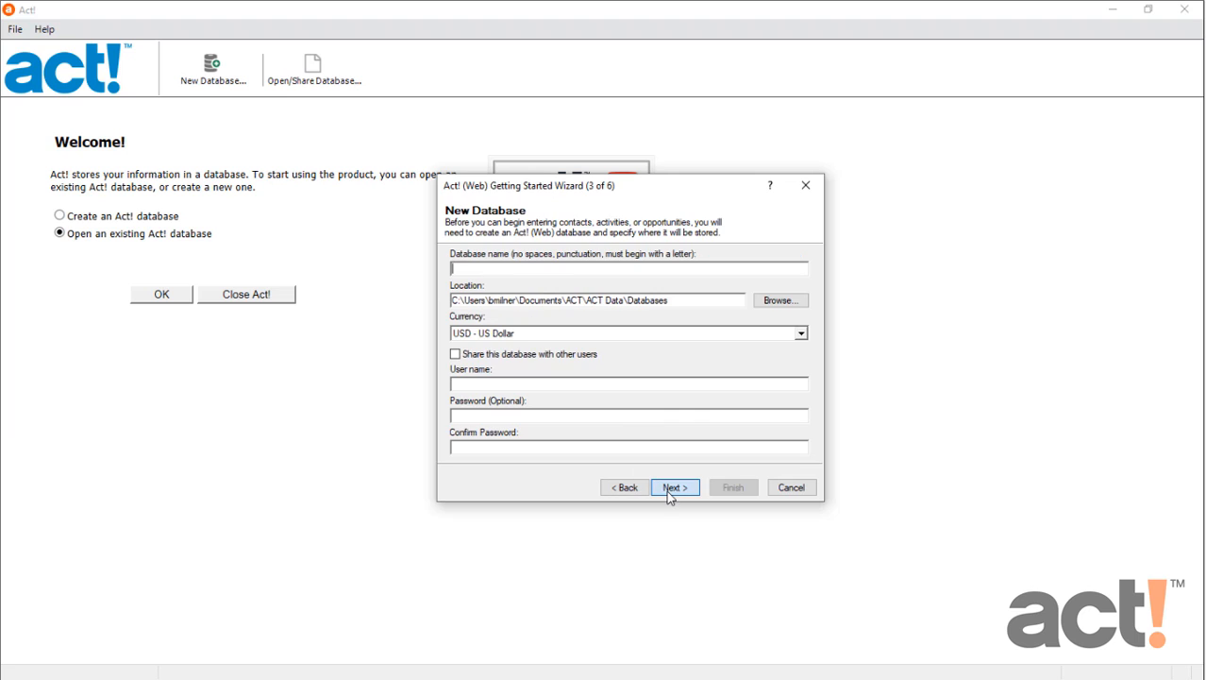
Enter 'Cloudwalker' as the database name.
{"action": "type", "text": "C"}
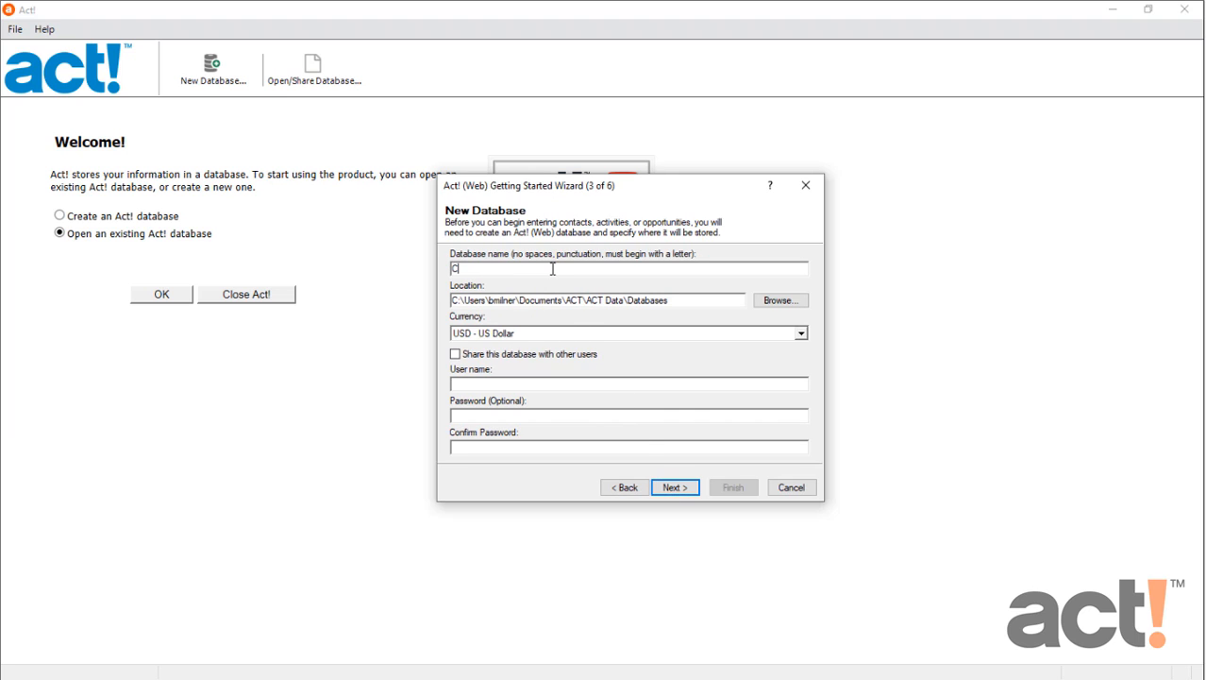
{"action": "type", "text": "Cloudwalker"}
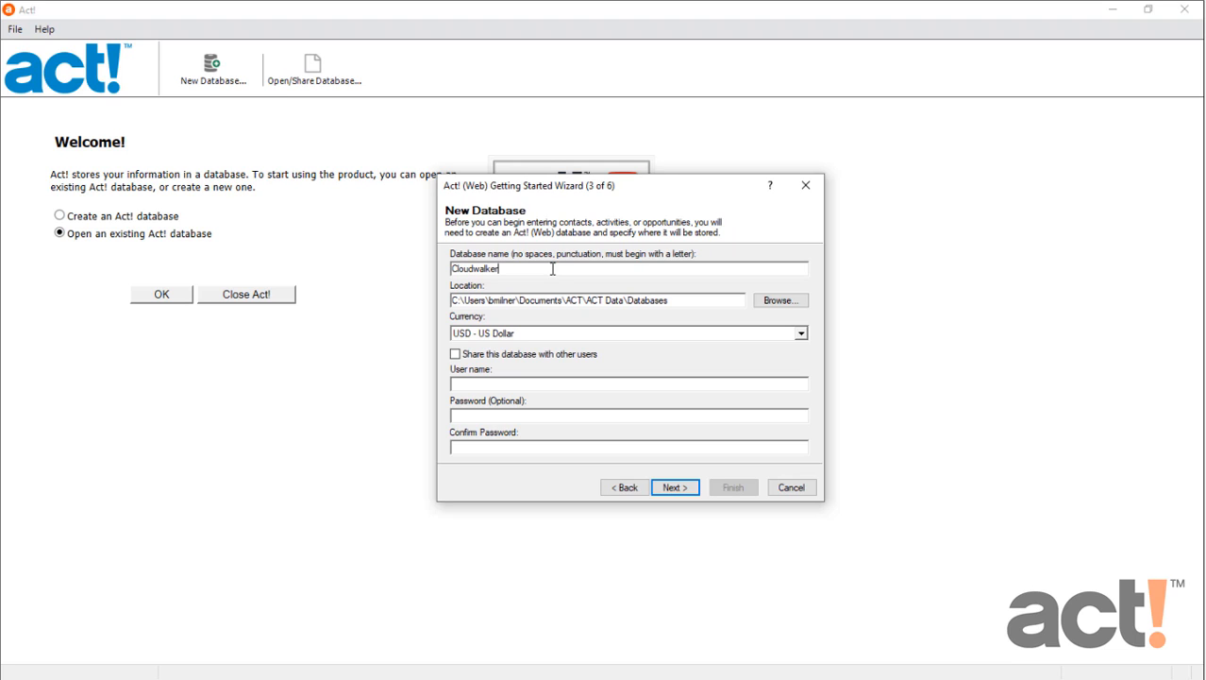
{"action": "mouse_move", "coordinate": [470, 315]}
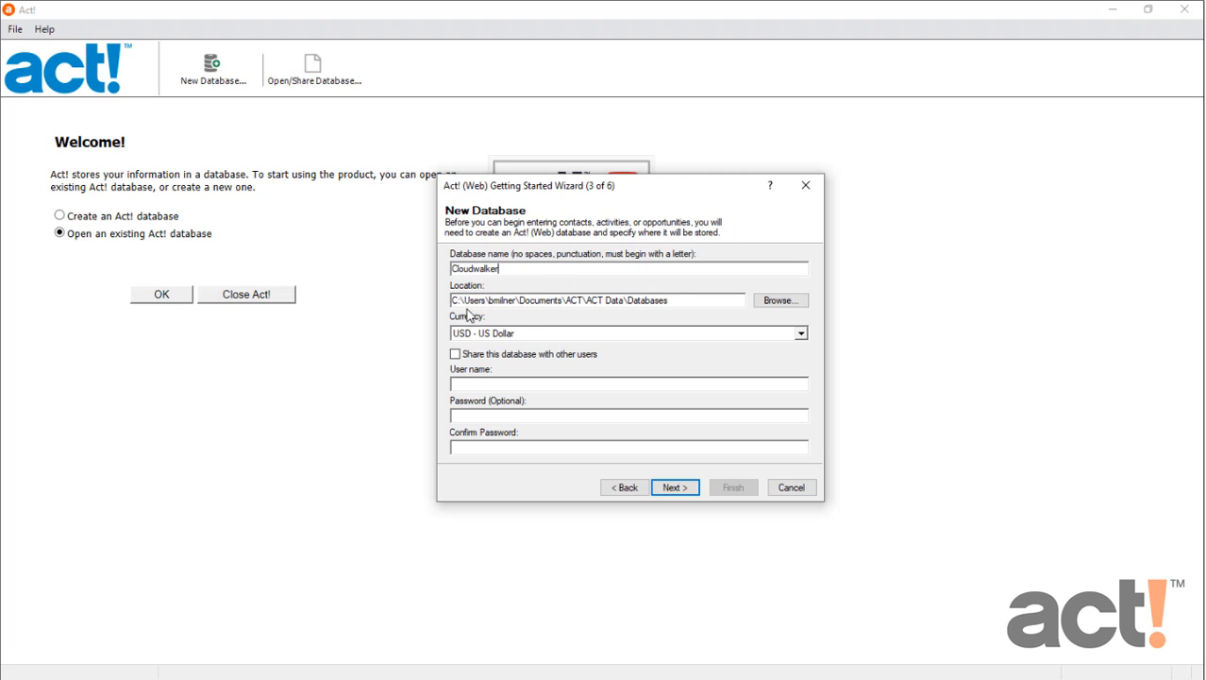
{"action": "mouse_move", "coordinate": [661, 322]}
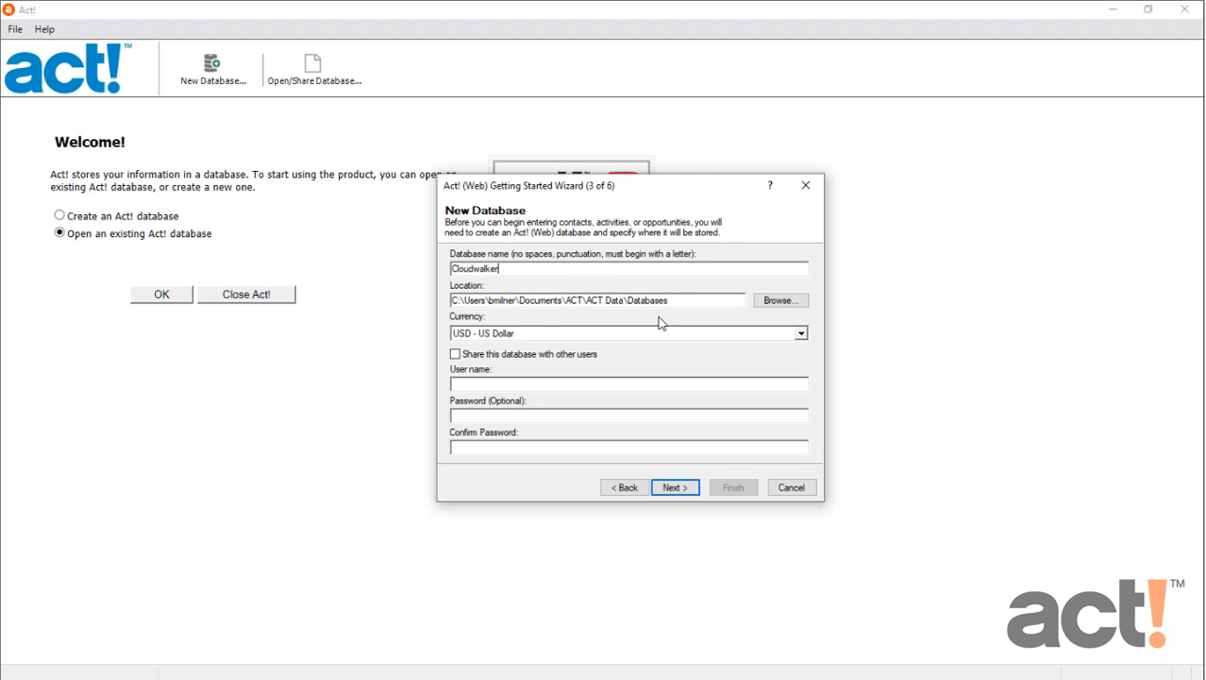
{"action": "mouse_move", "coordinate": [519, 350]}
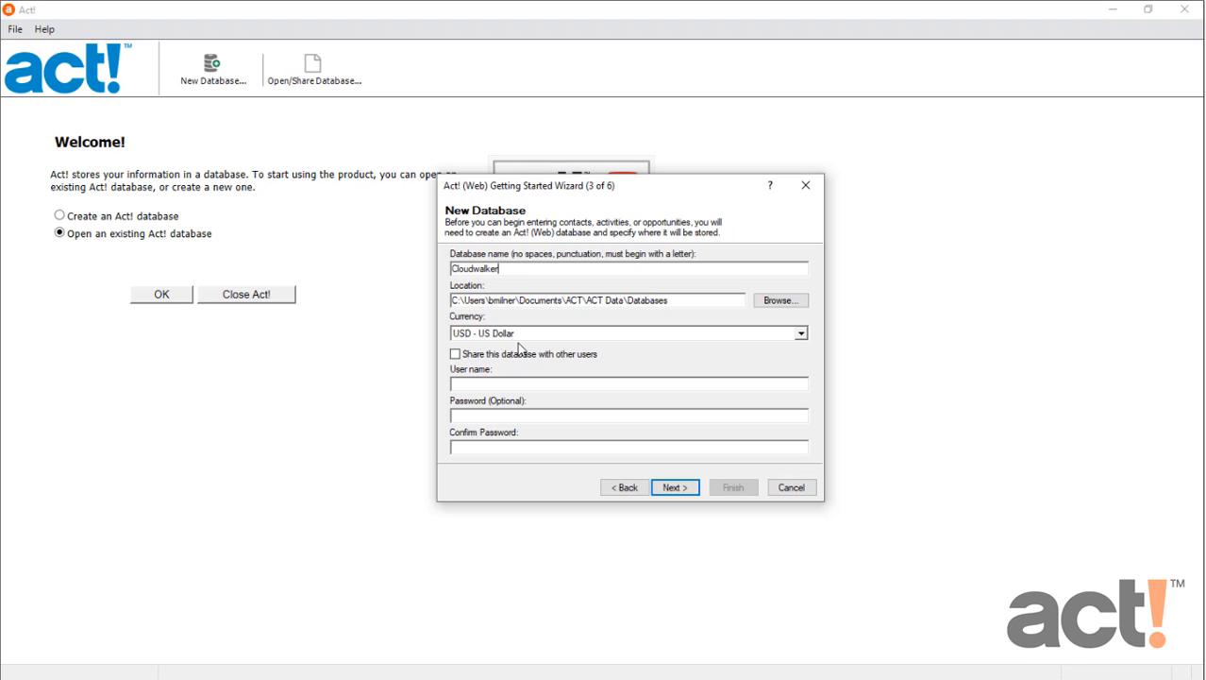
Turn on 'Share this database with other users' and enter user name 'Brent'.
{"action": "left_click", "coordinate": [456, 354]}
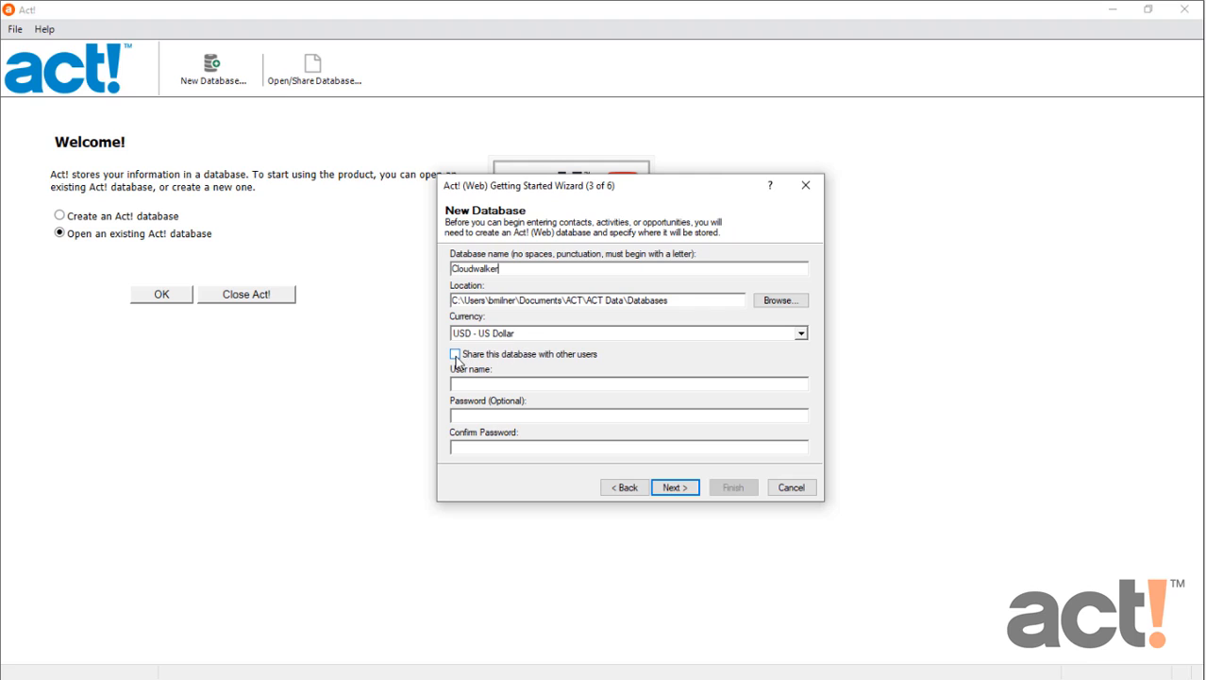
{"action": "left_click", "coordinate": [454, 354]}
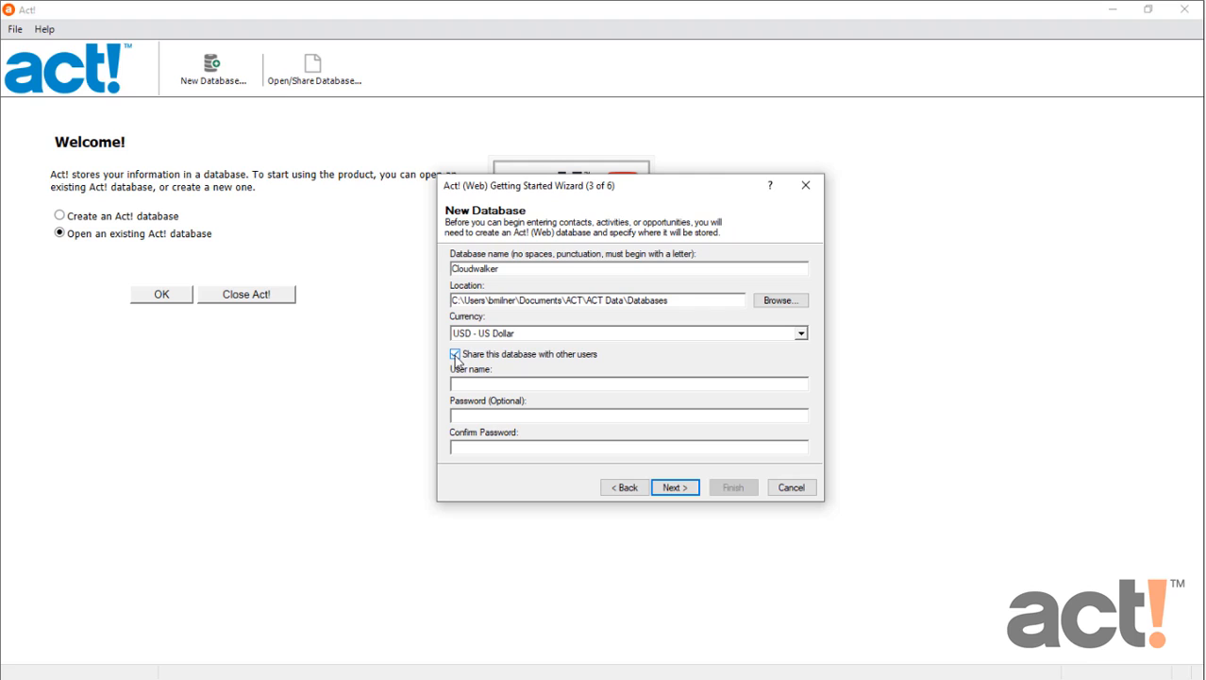
{"action": "type", "text": "Brent"}
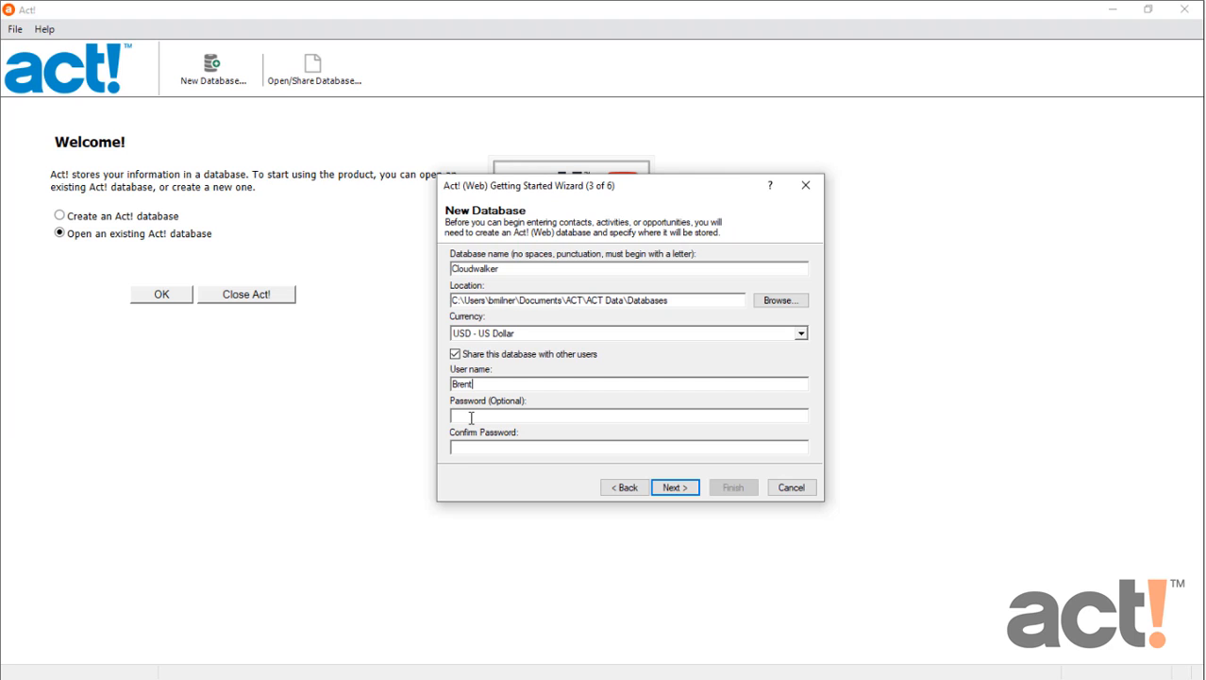
Accept the database details and skip past the Web Setup checklist.
{"action": "left_click", "coordinate": [674, 487]}
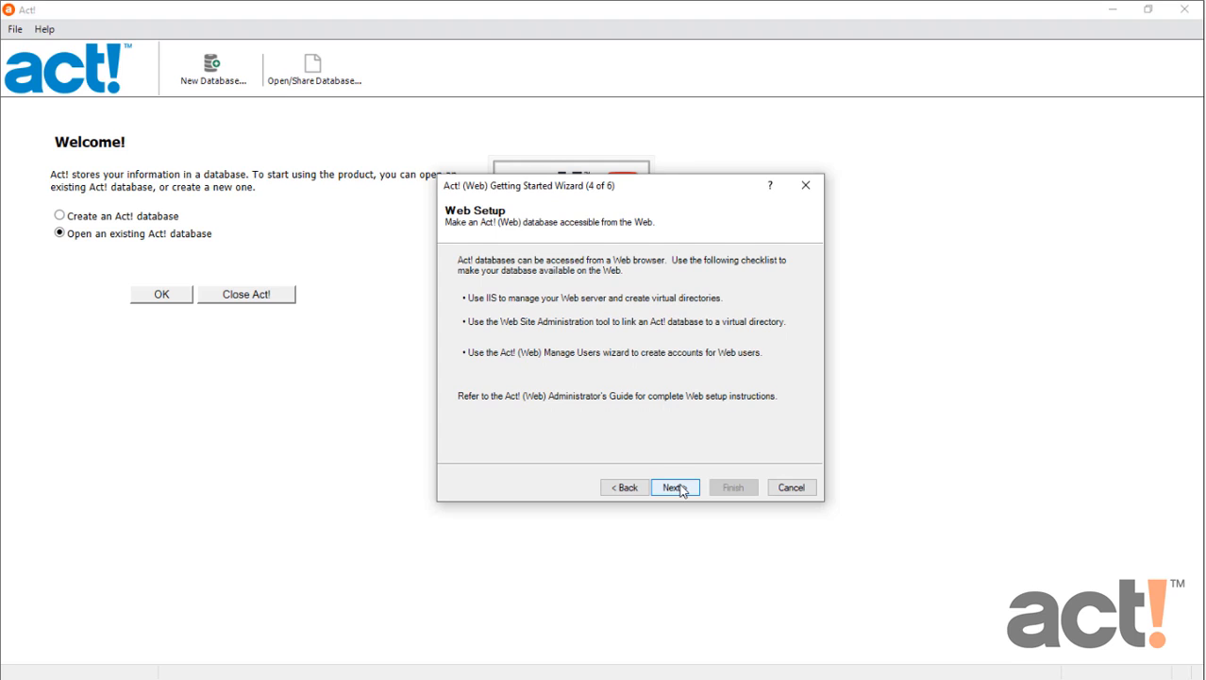
{"action": "mouse_move", "coordinate": [538, 420]}
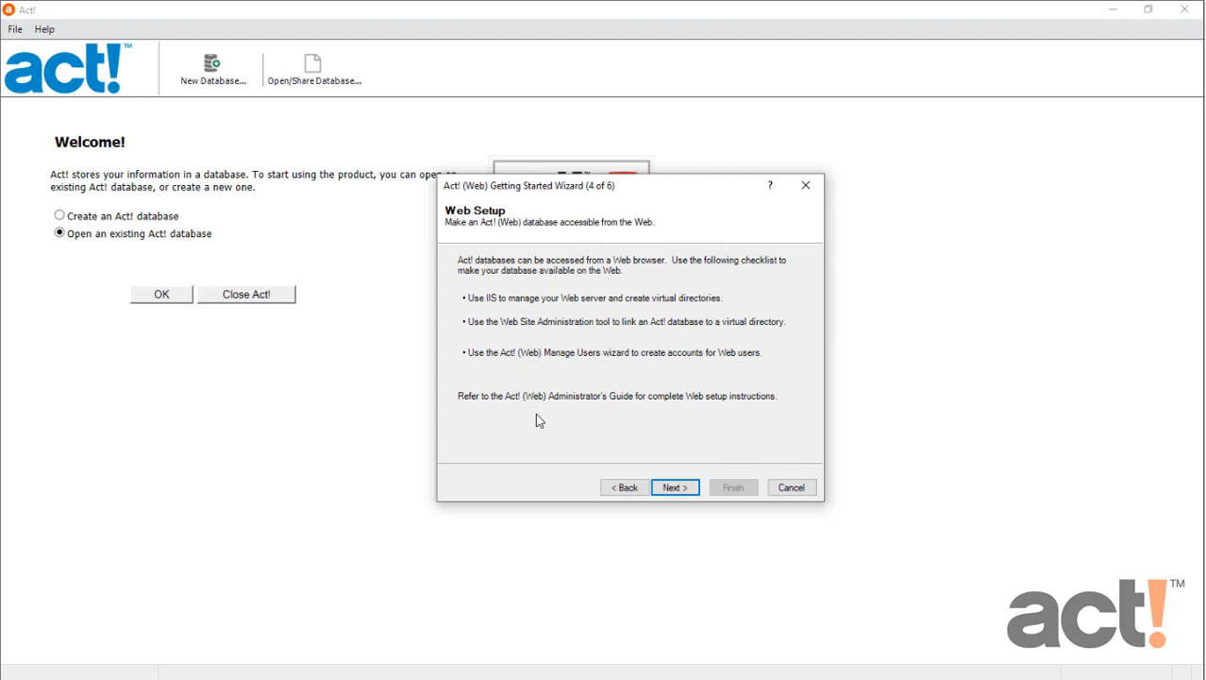
{"action": "mouse_move", "coordinate": [568, 430]}
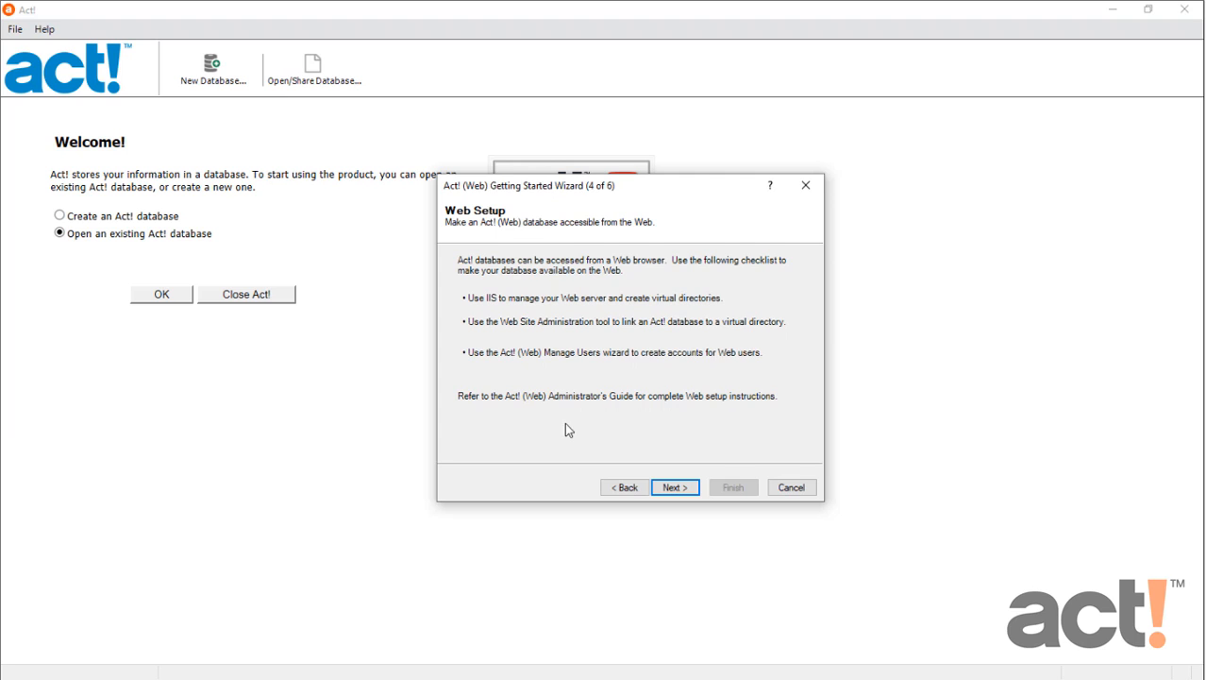
{"action": "left_click", "coordinate": [675, 487]}
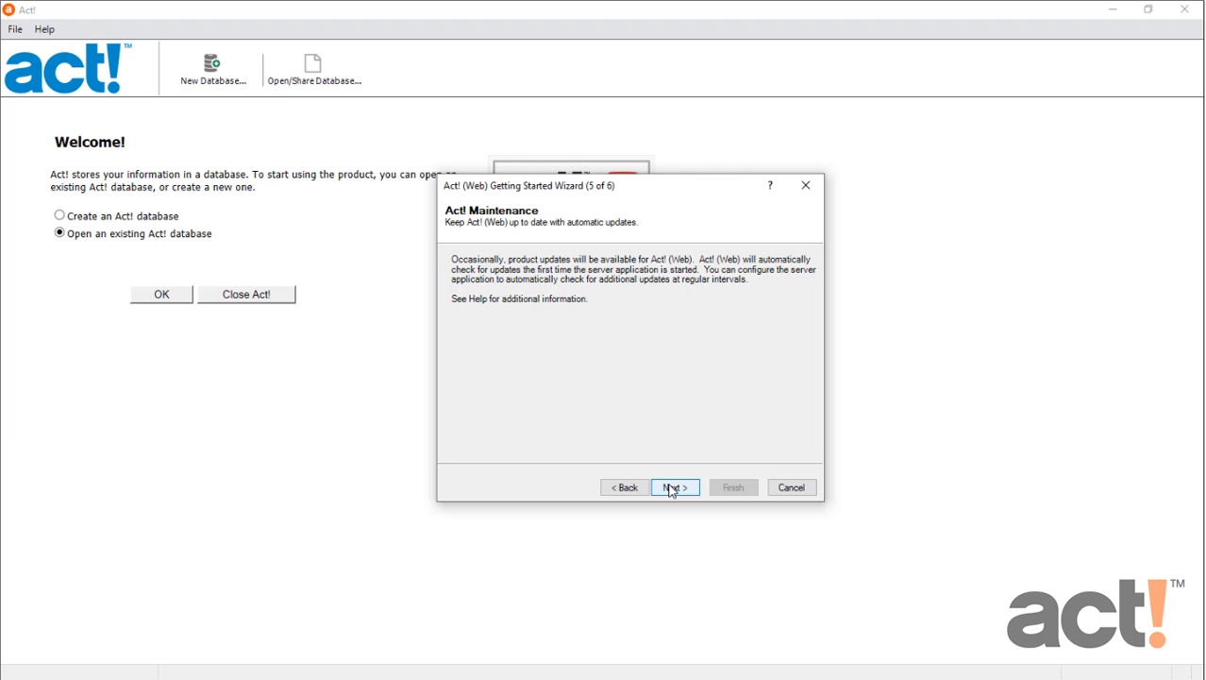
Move past the Act! Maintenance page and finish the wizard to create Cloudwalker.
{"action": "left_click", "coordinate": [674, 486]}
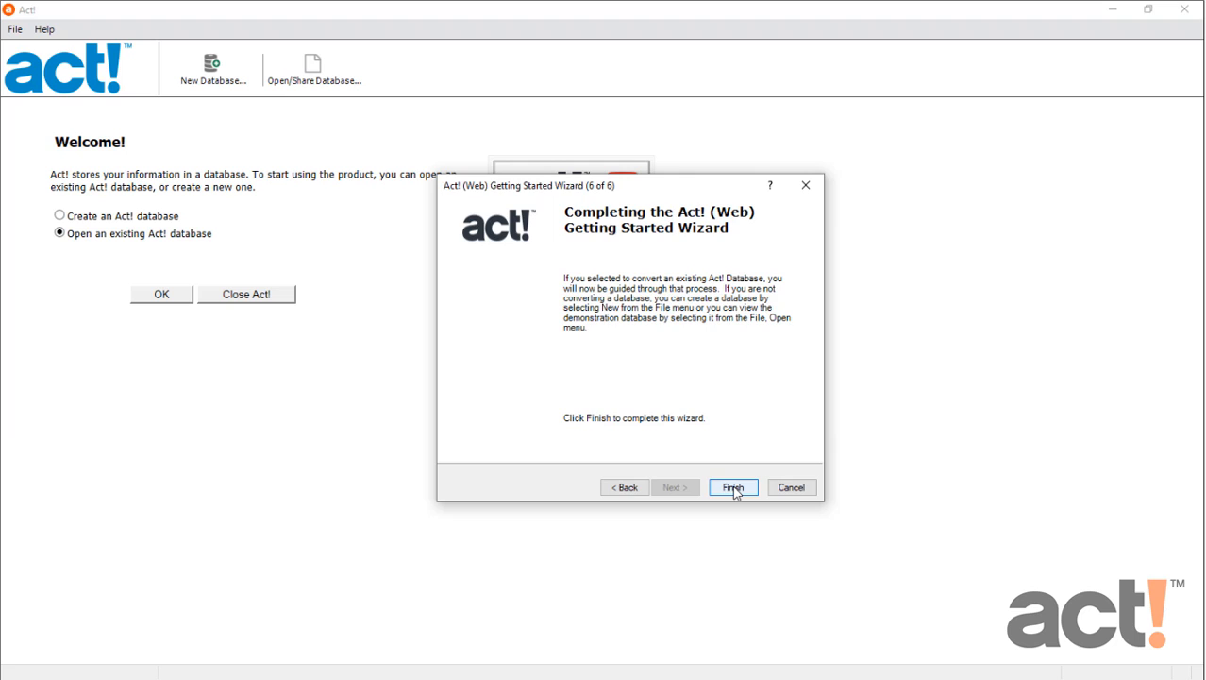
{"action": "left_click", "coordinate": [732, 487]}
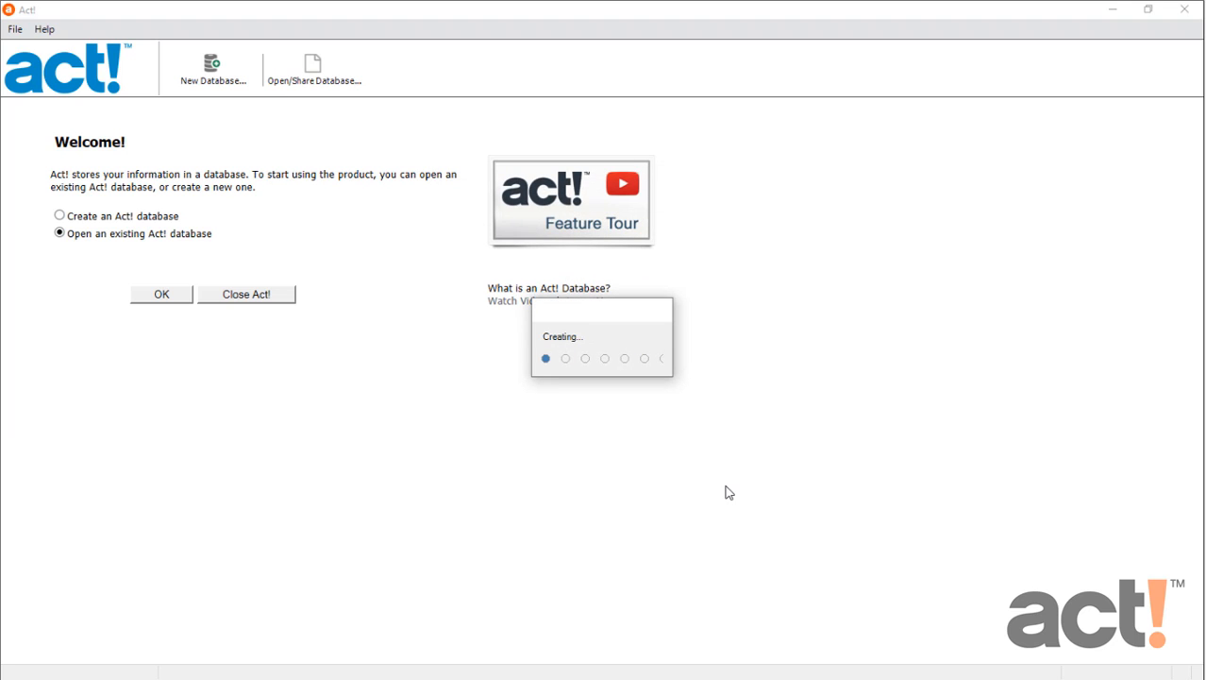